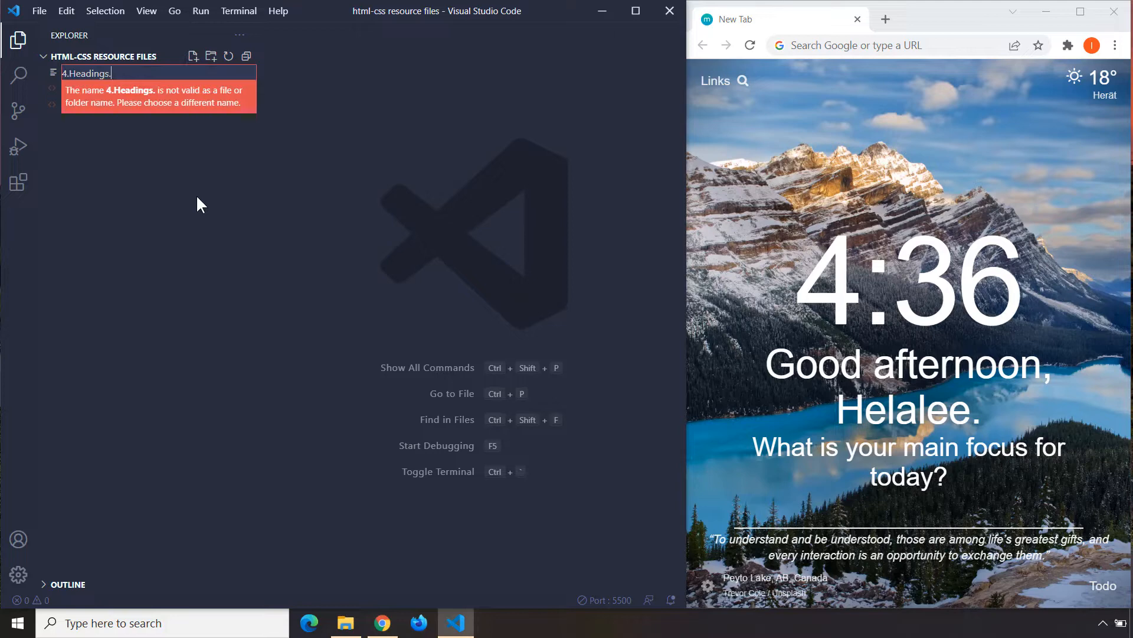
Create a new file named 4.Headings.html in the resource files folder.
{"action": "type", "text": "html"}
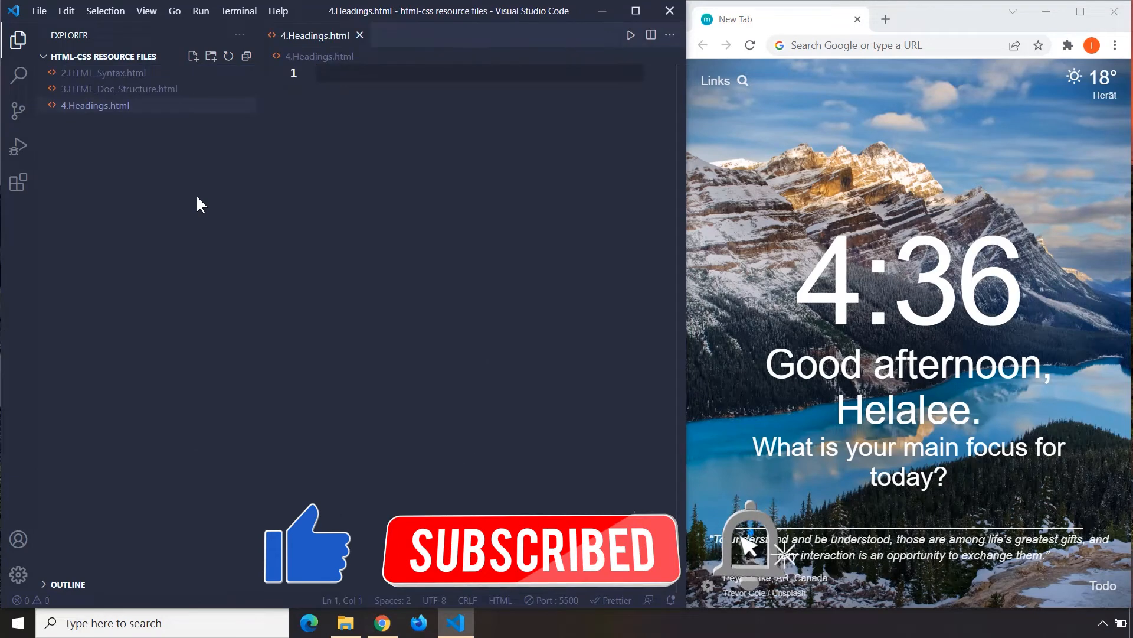
Insert the Emmet HTML boilerplate and set its title to 'HTML Headings'.
{"action": "left_click", "coordinate": [18, 40]}
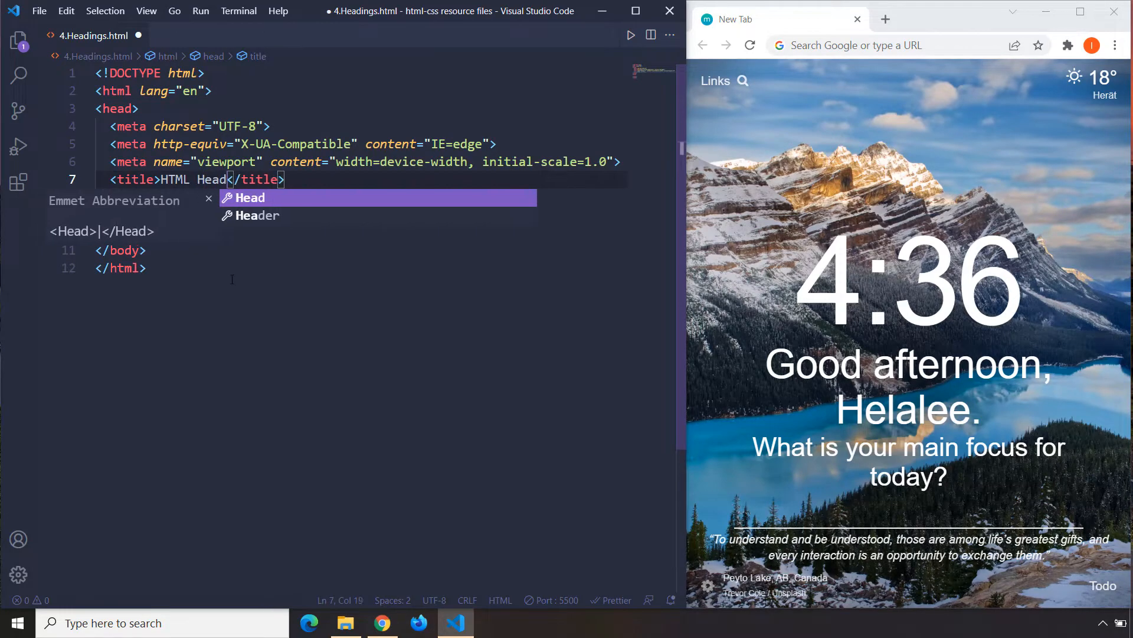
{"action": "type", "text": "ings"}
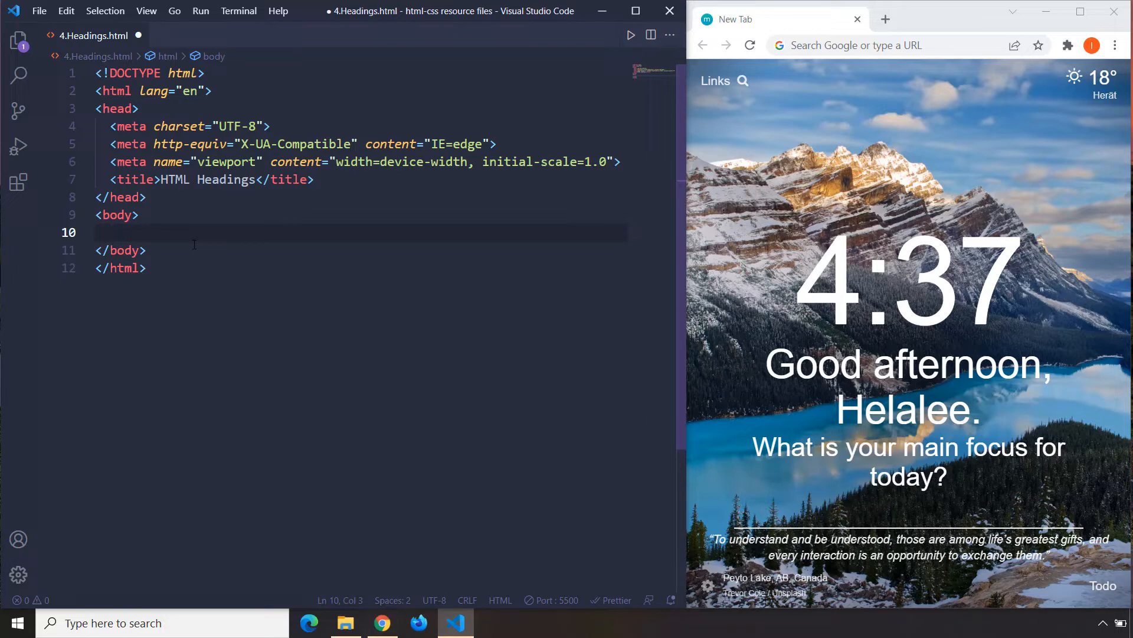
Add an empty h1 element in the body and save with Prettier formatting.
{"action": "type", "text": "h1"}
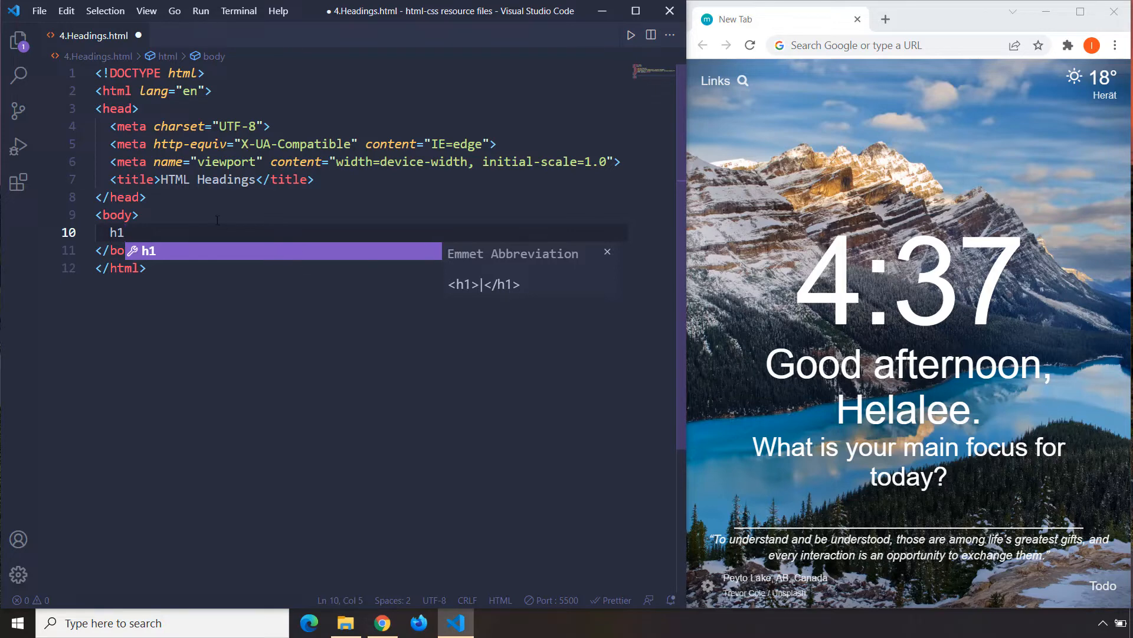
{"action": "key", "text": "Tab"}
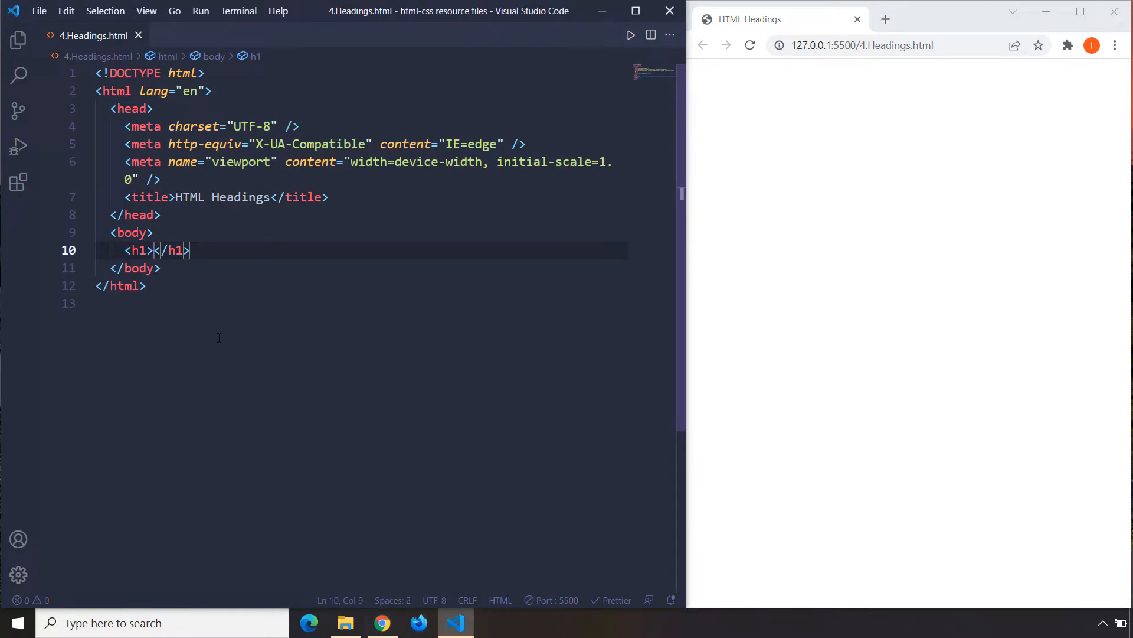
Fill the h1 with 'HTML' and save so the preview shows a large heading.
{"action": "type", "text": "HTML"}
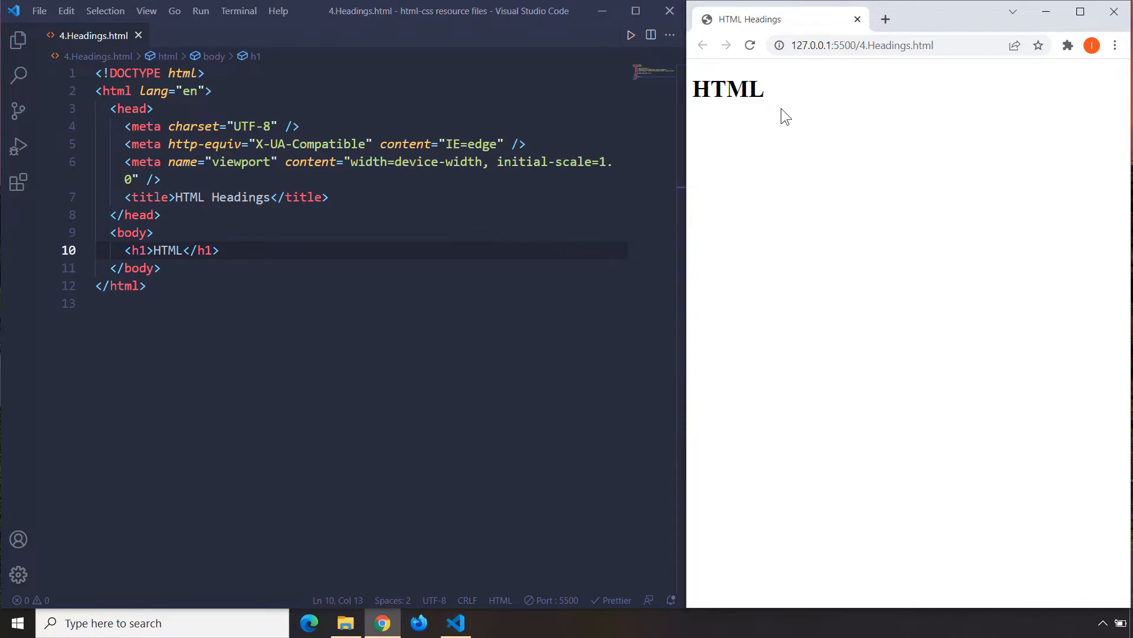
{"action": "mouse_move", "coordinate": [773, 357]}
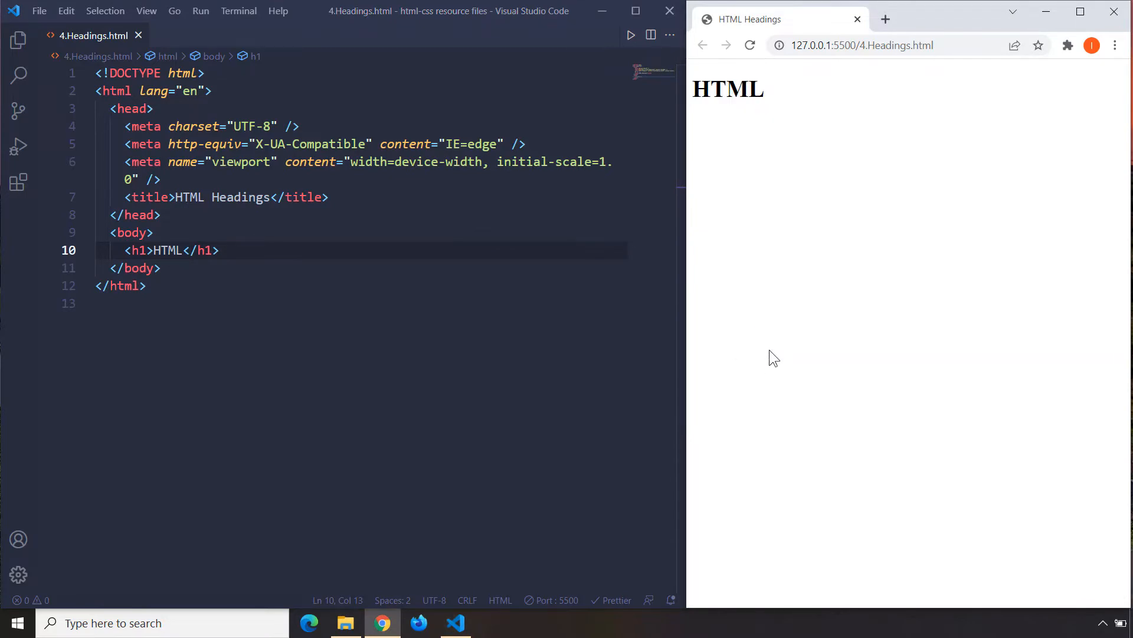
Show Chrome DevTools on the Elements tab with the h1 'HTML' element inspected.
{"action": "key", "text": "F12"}
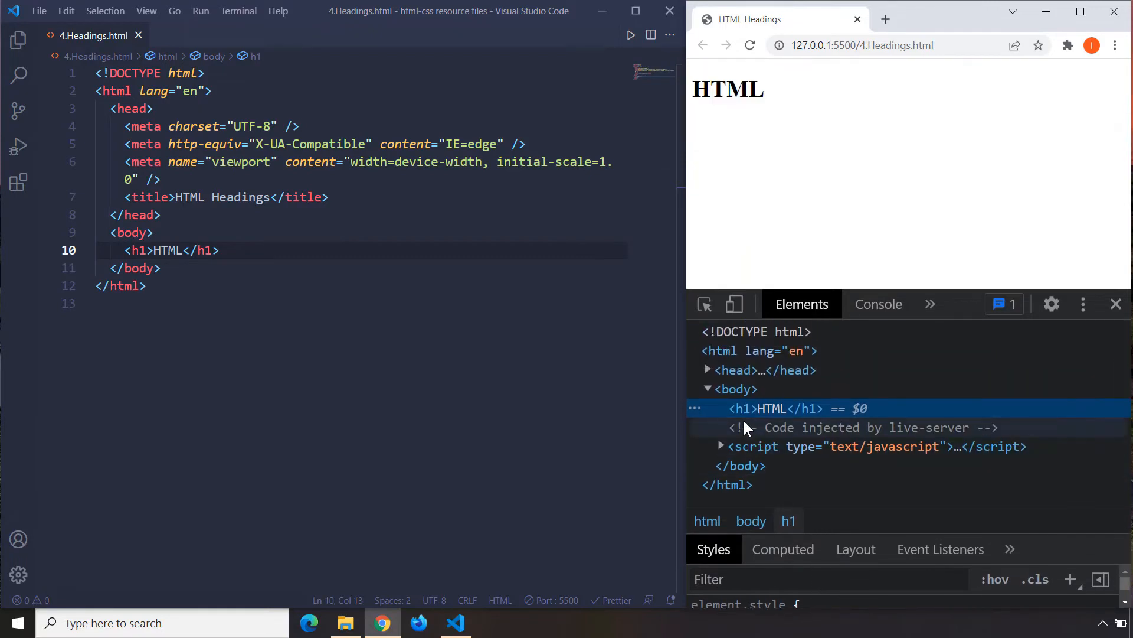
{"action": "mouse_move", "coordinate": [774, 409]}
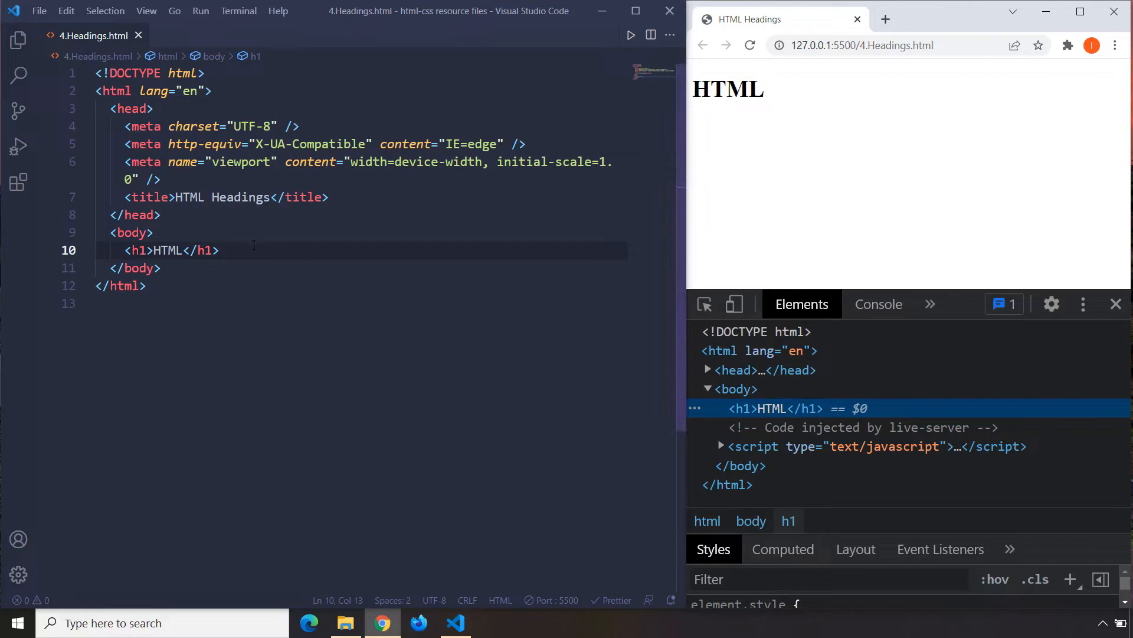
Add h2 'Article 2' and h3 'Article 3' headings below the HTML h1, saving after each.
{"action": "key", "text": "Enter"}
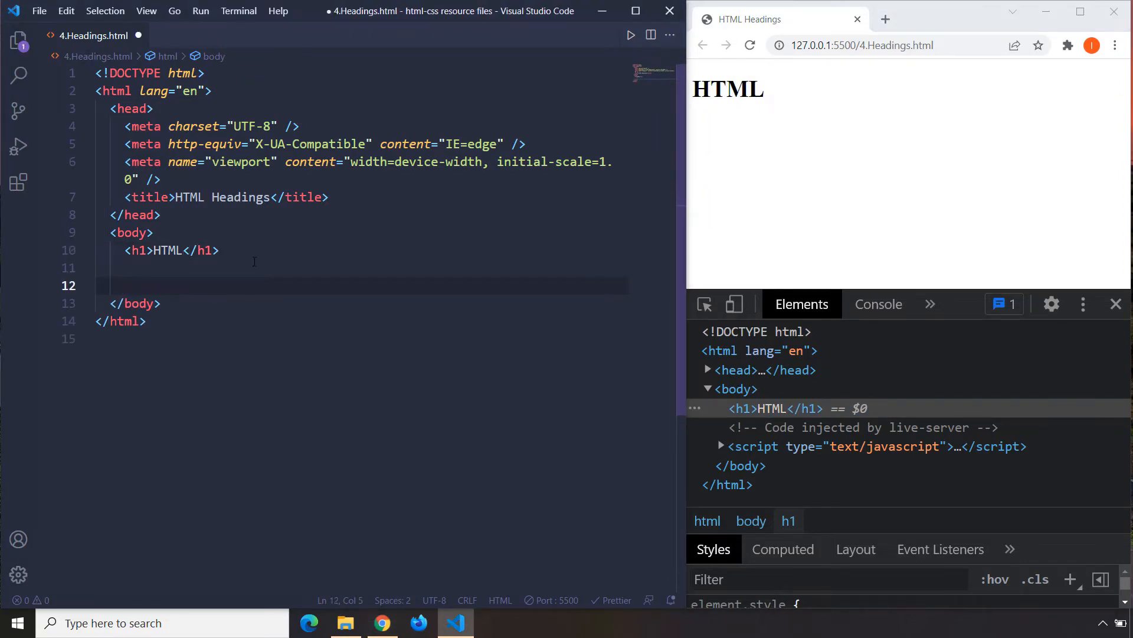
{"action": "type", "text": "h2>A</h2>"}
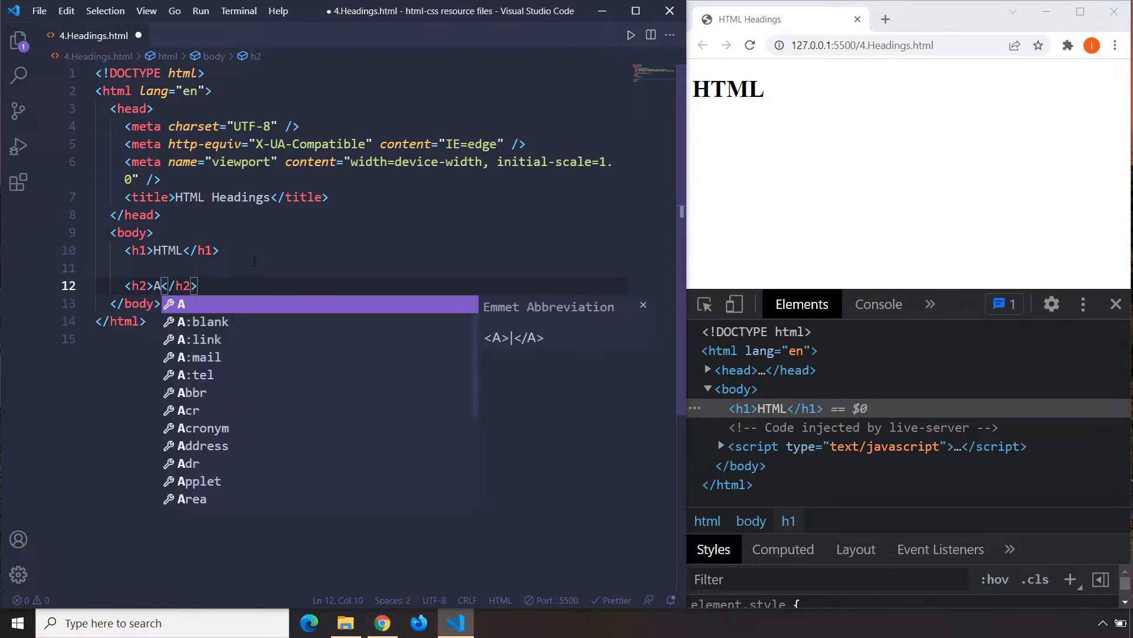
{"action": "type", "text": "rticle 2"}
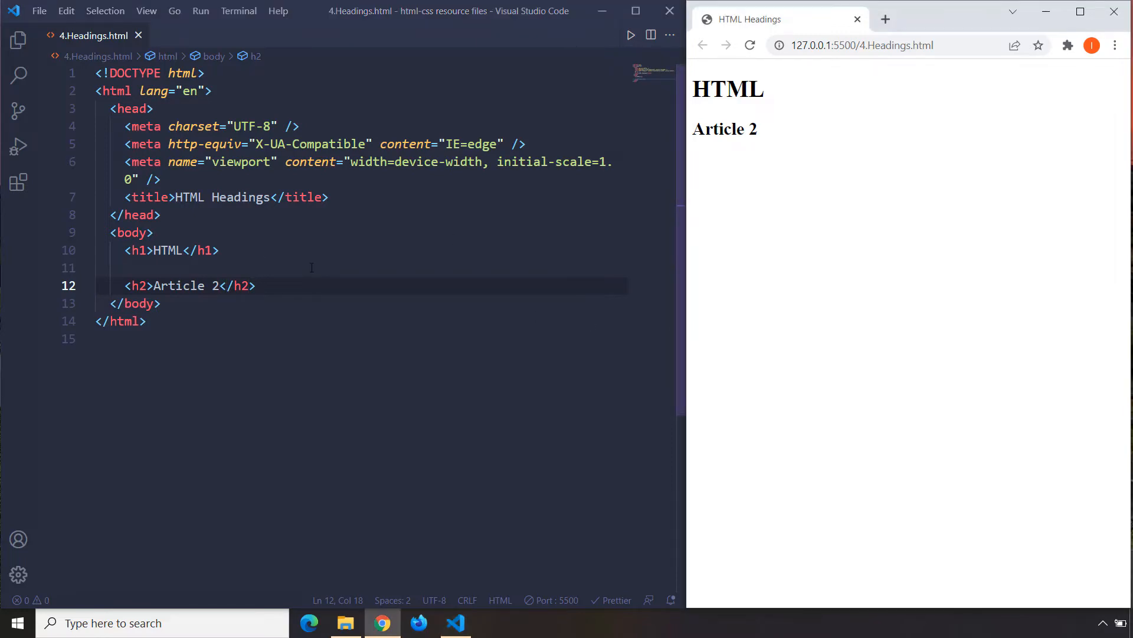
{"action": "key", "text": "Enter"}
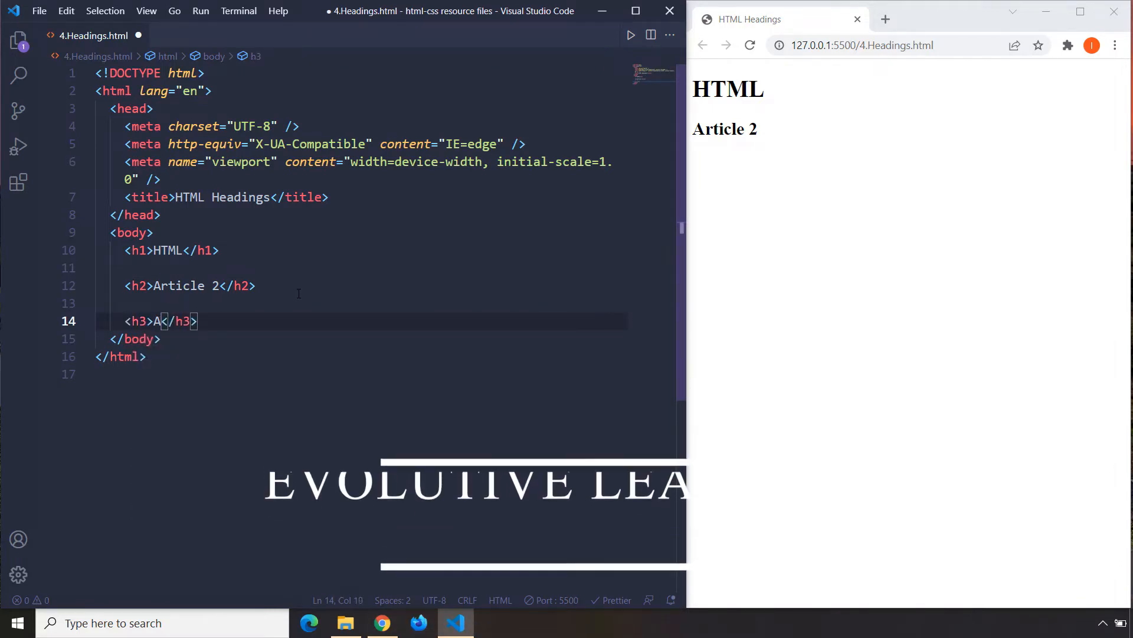
{"action": "type", "text": "rticle 3"}
{"action": "type", "text": "<h4></h4>"}
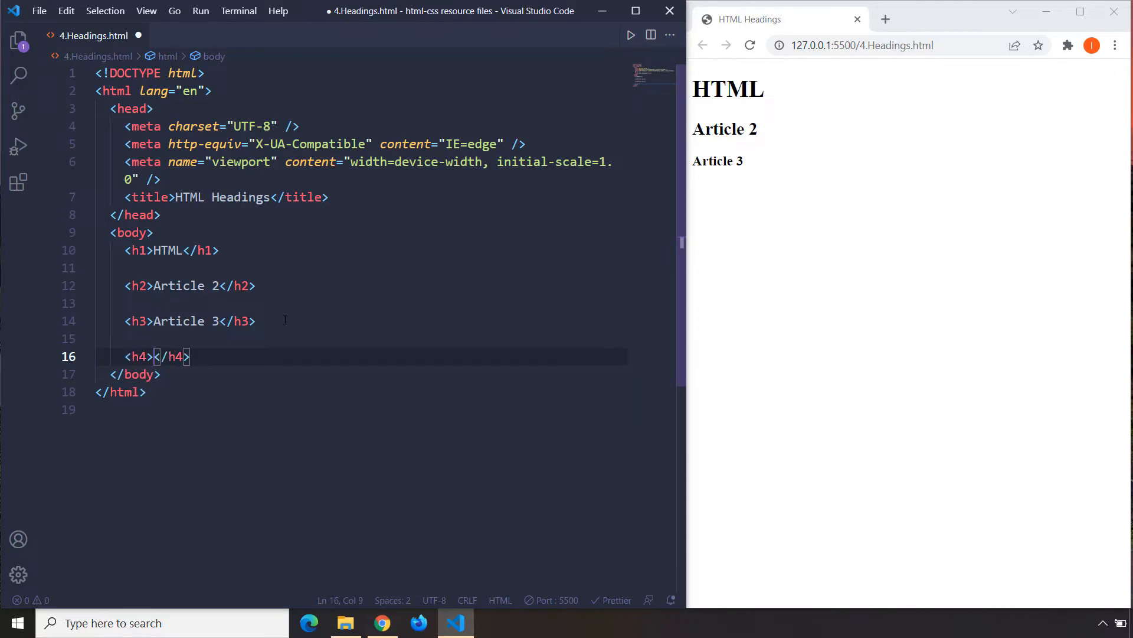
Add h4 'Article 4', h5 'Article 5' and start the h6 'Article 6' heading.
{"action": "type", "text": "Arti"}
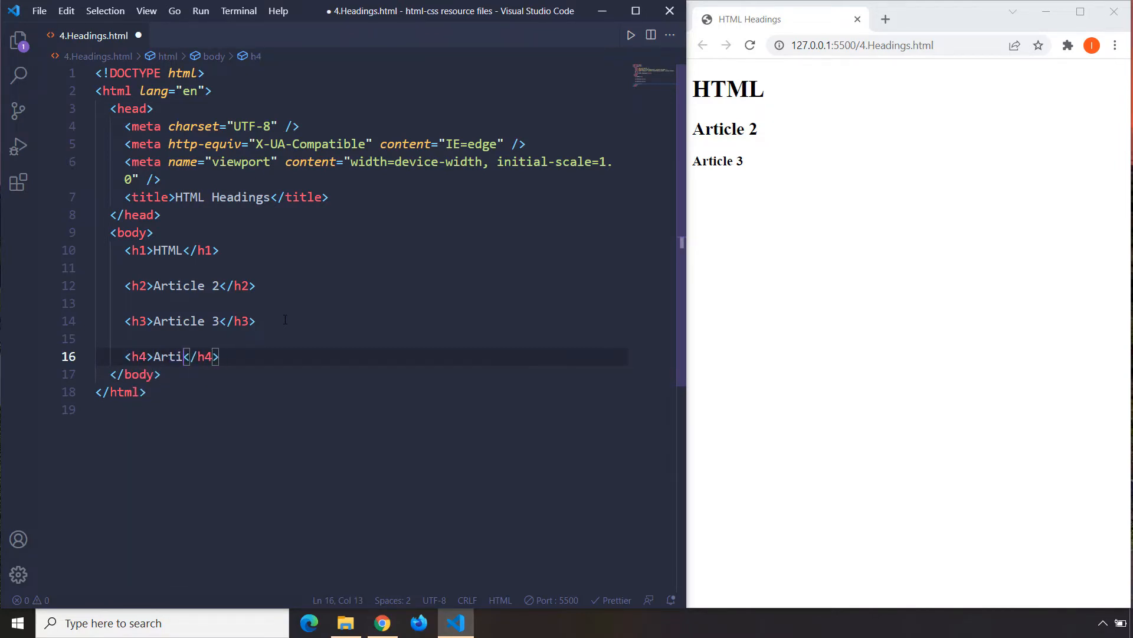
{"action": "type", "text": "cle"}
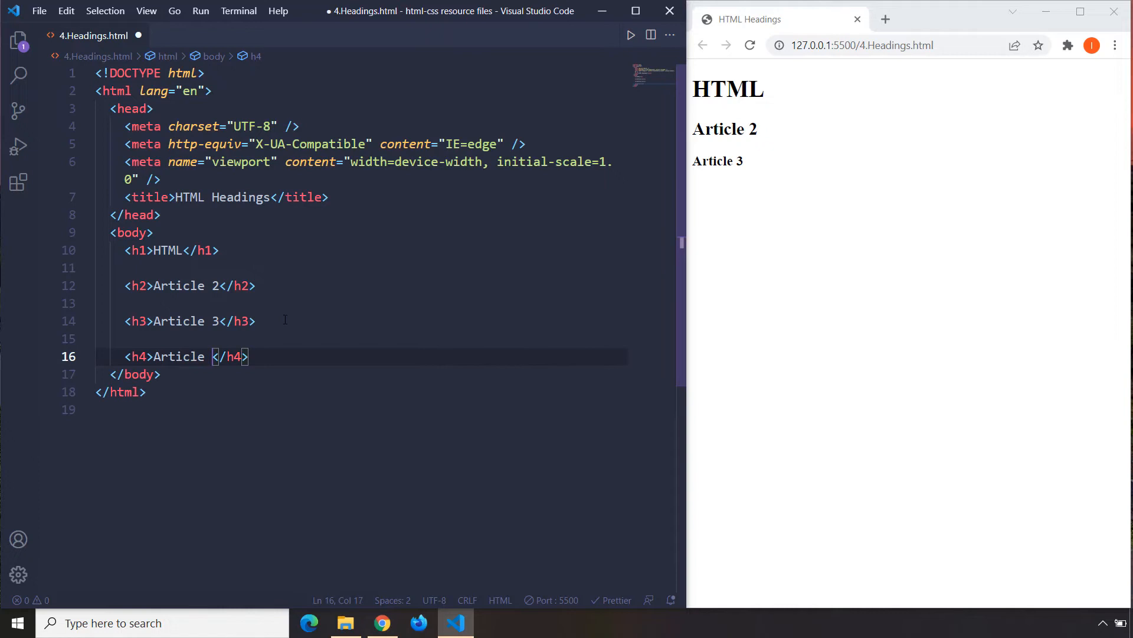
{"action": "type", "text": "4"}
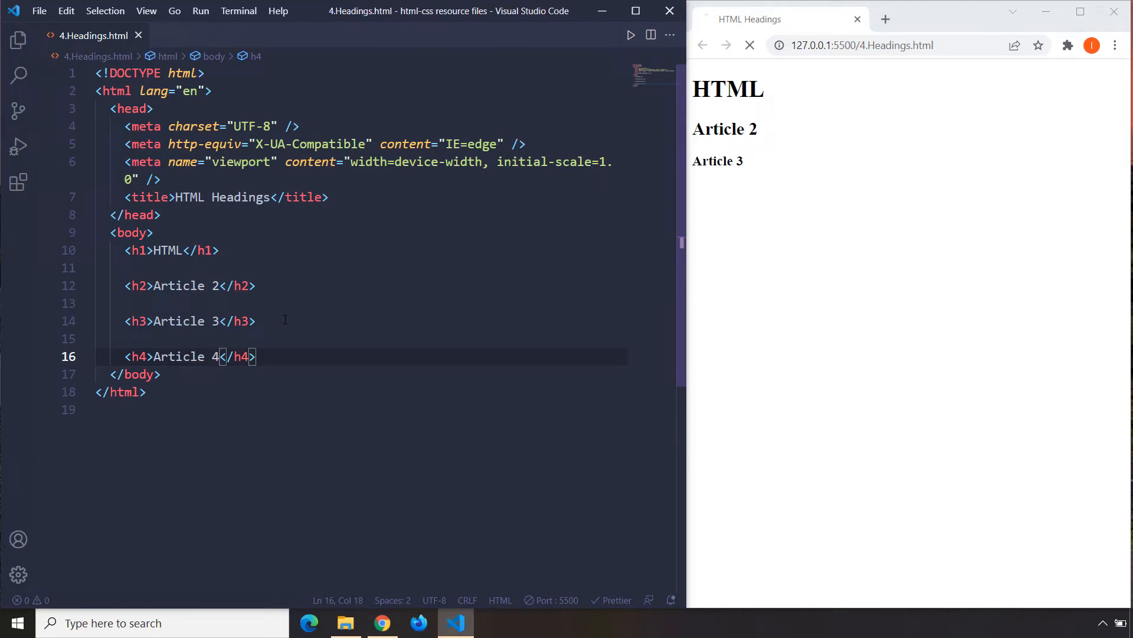
{"action": "left_click", "coordinate": [749, 45]}
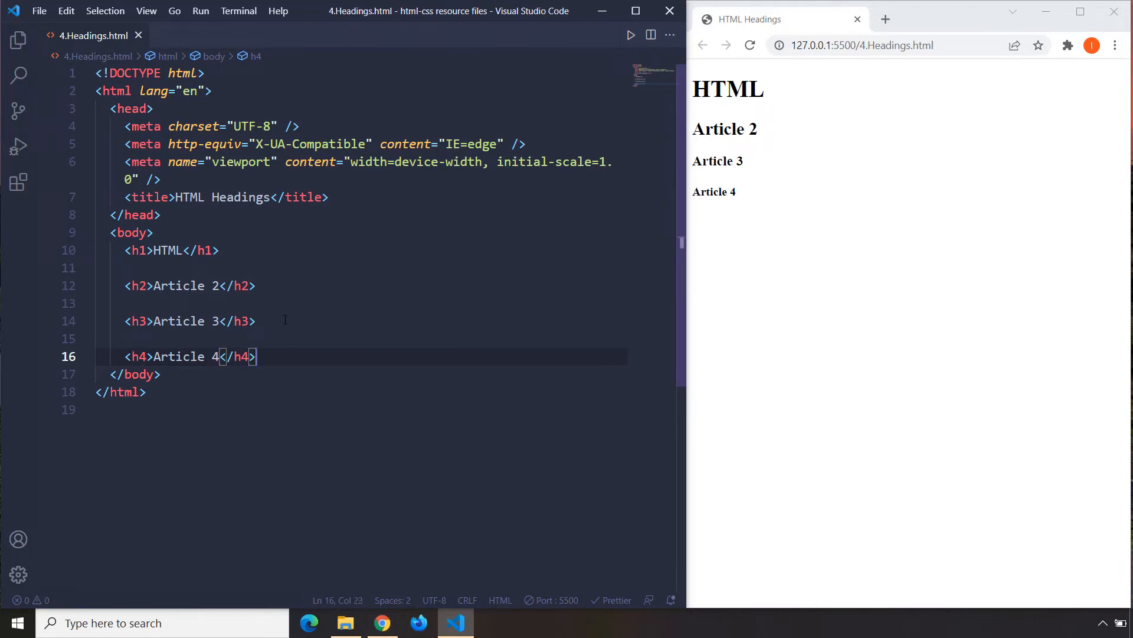
{"action": "type", "text": "h5>Article 5</h5>"}
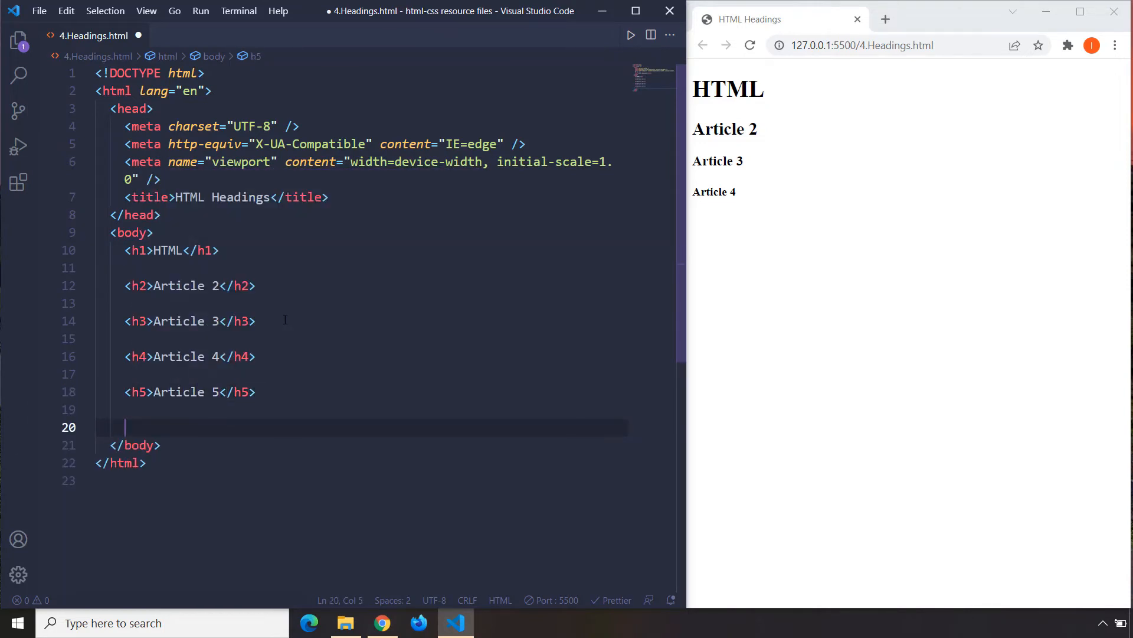
{"action": "type", "text": "<h6>Article 6</h6>"}
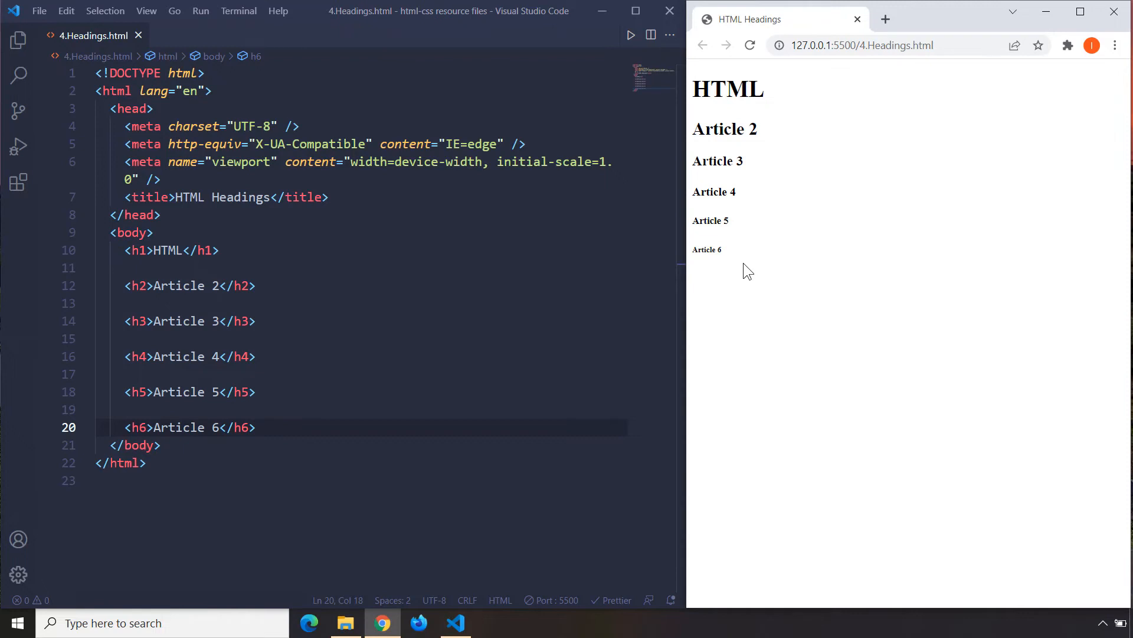
Check the h1–h6 headings in the Live Server preview and bring up the page's context menu.
{"action": "double_click", "coordinate": [727, 89]}
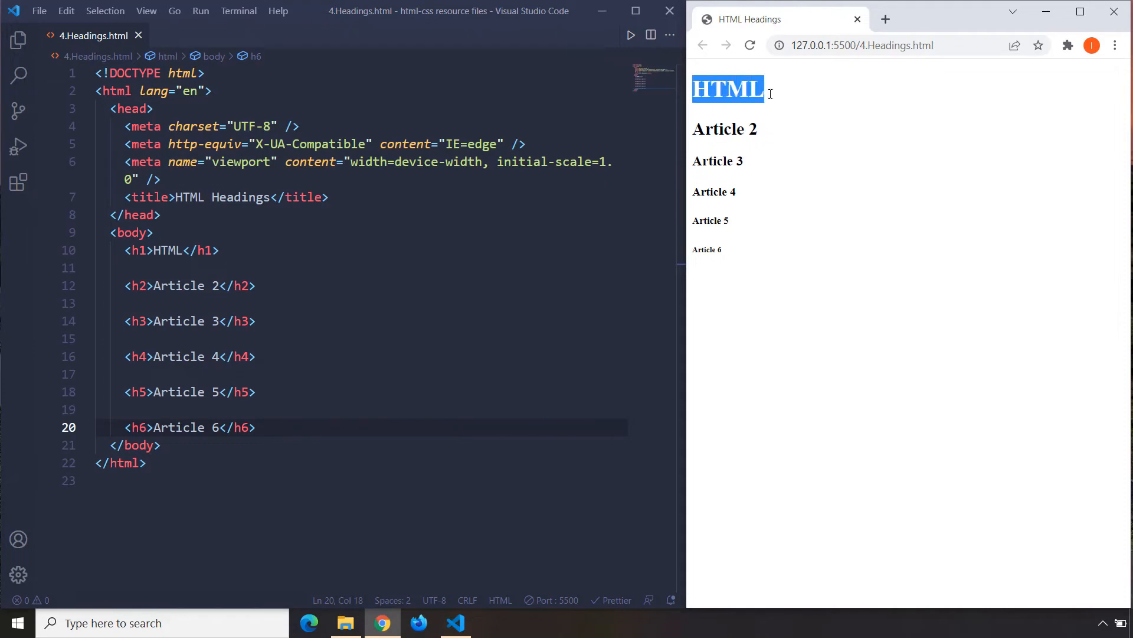
{"action": "left_click", "coordinate": [832, 168]}
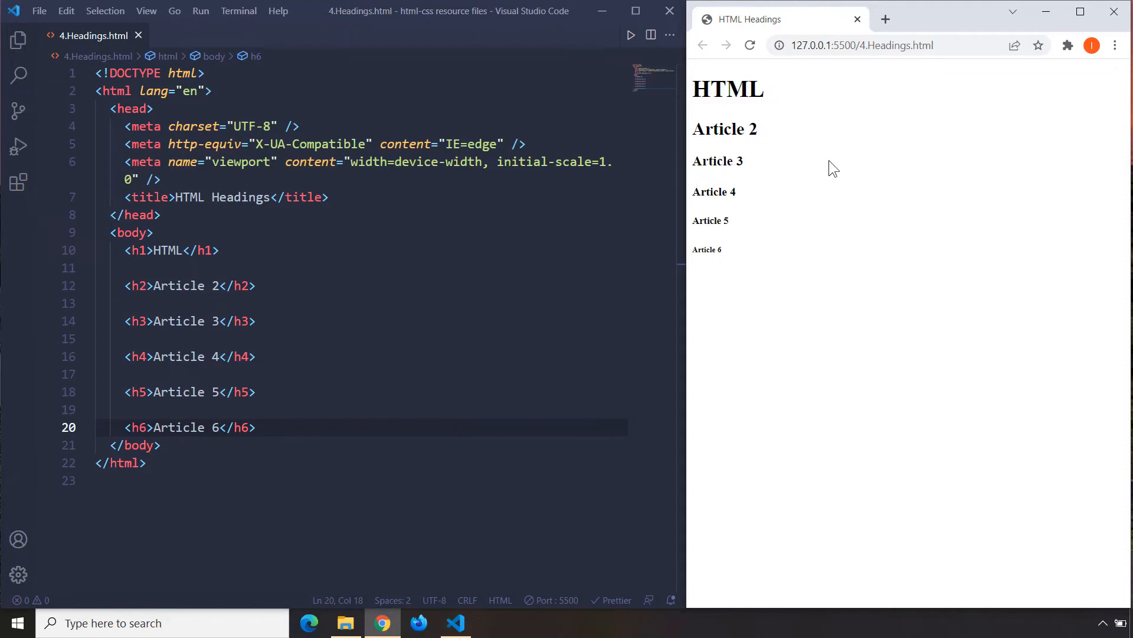
{"action": "right_click", "coordinate": [834, 167]}
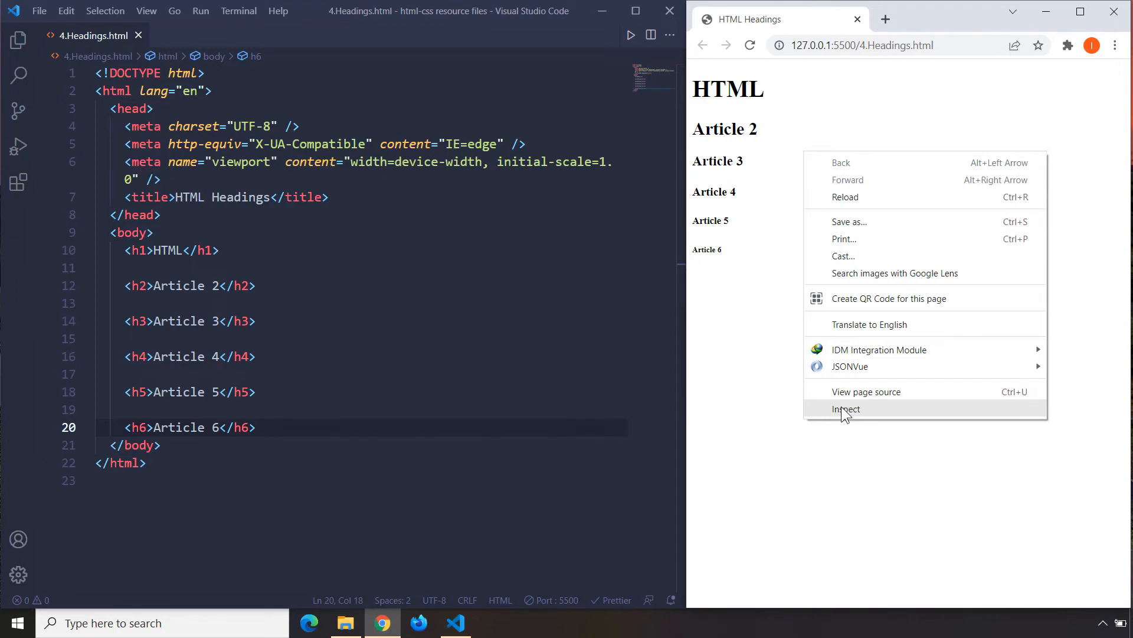
Inspect the page, expand <body> and select the <h1> node to show its default styles.
{"action": "left_click", "coordinate": [846, 409]}
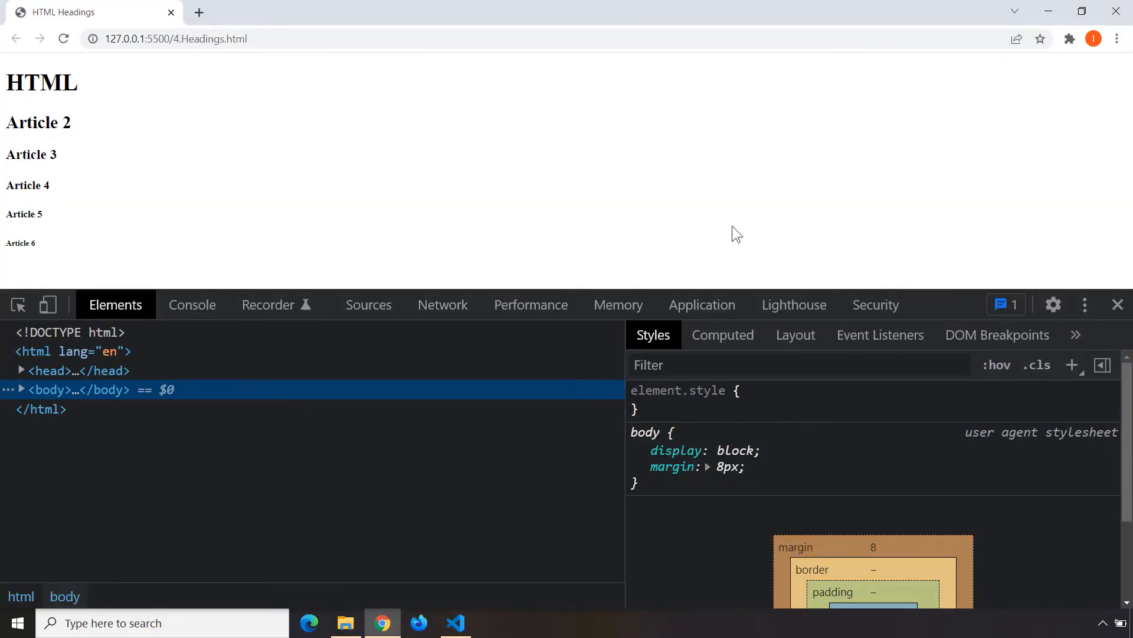
{"action": "left_click", "coordinate": [21, 389]}
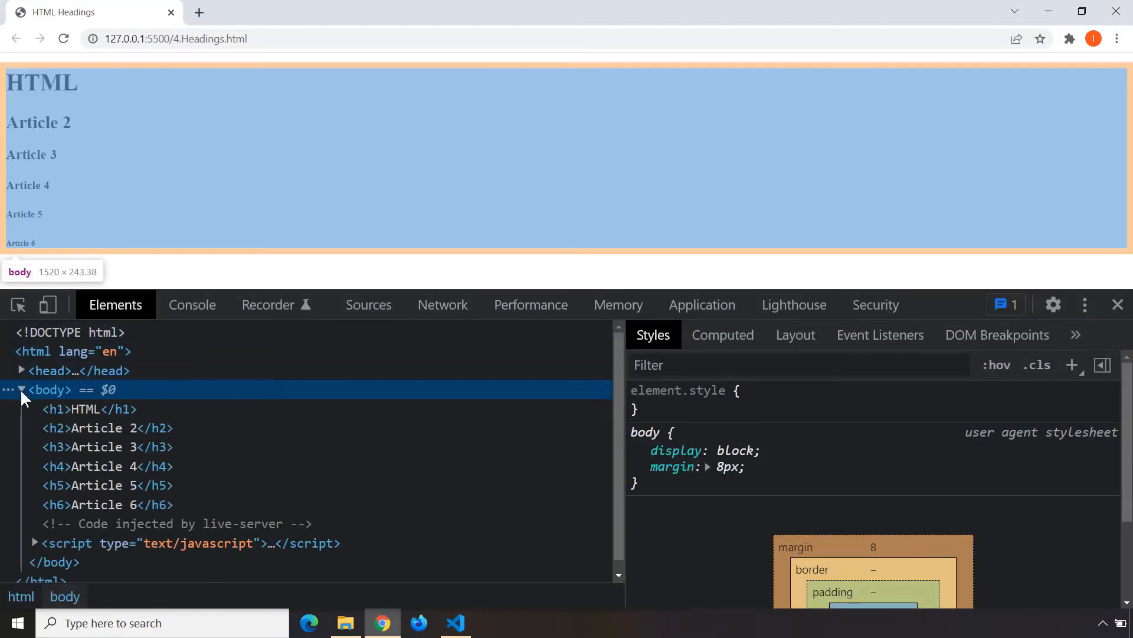
{"action": "left_click", "coordinate": [87, 410]}
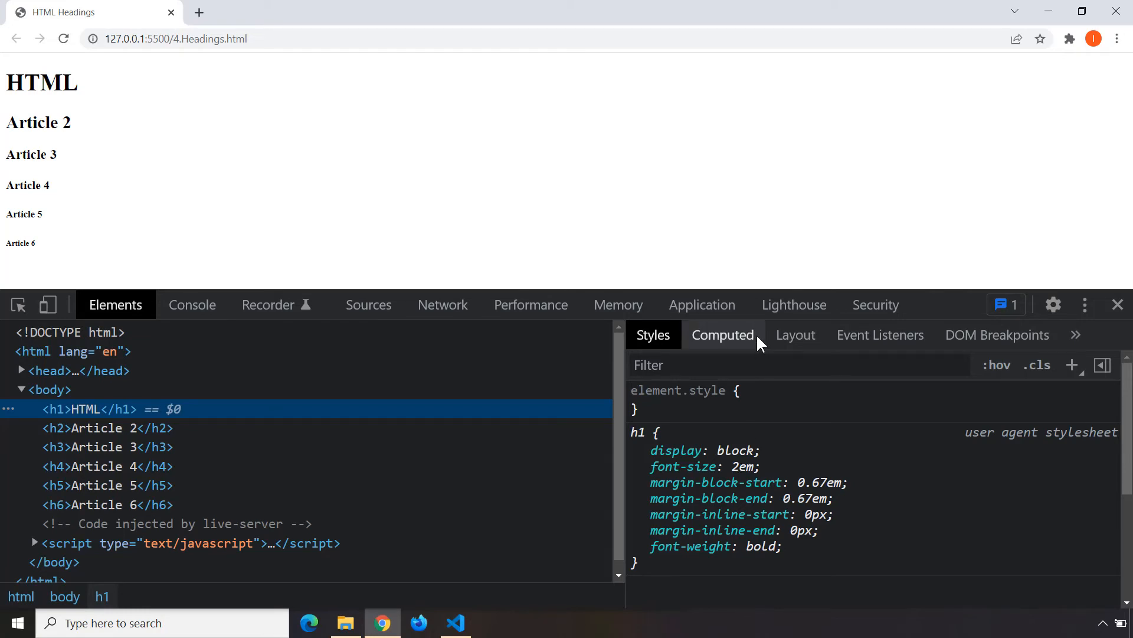
Trace the h1's computed font-size 32px to the 2em user-agent stylesheet rule.
{"action": "left_click", "coordinate": [721, 334]}
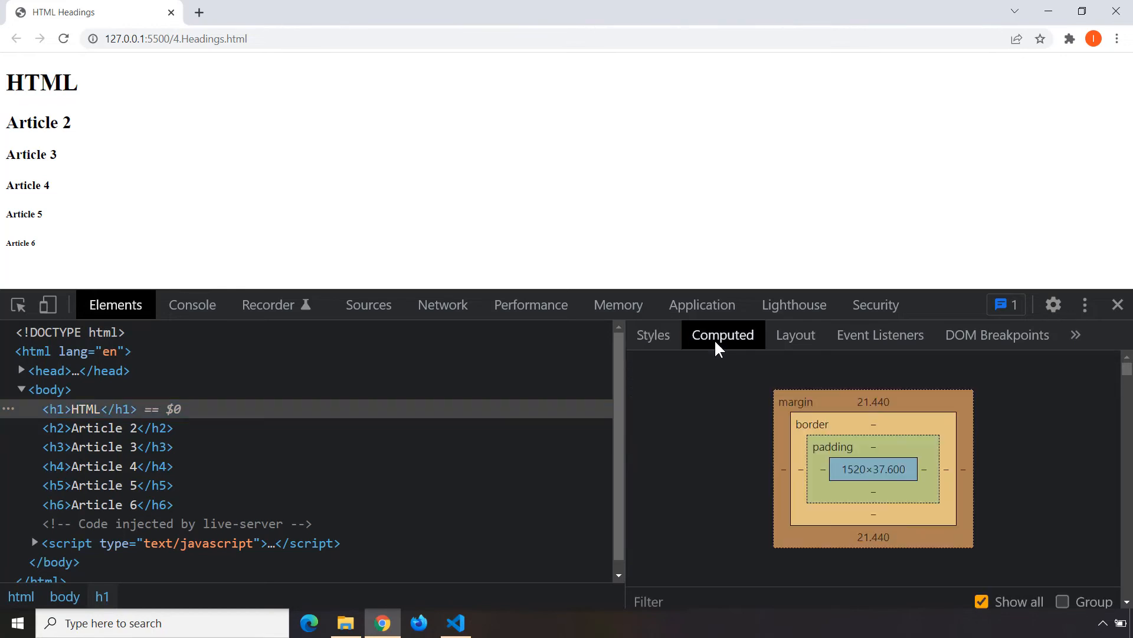
{"action": "scroll", "scroll_direction": "down", "scroll_amount": 3}
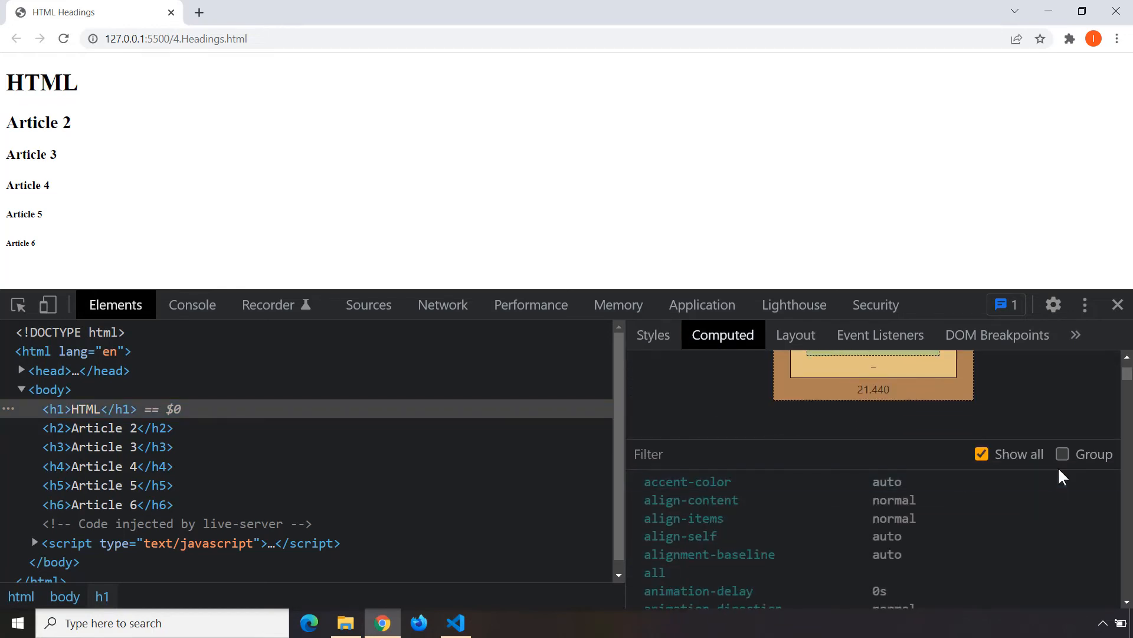
{"action": "mouse_move", "coordinate": [947, 517]}
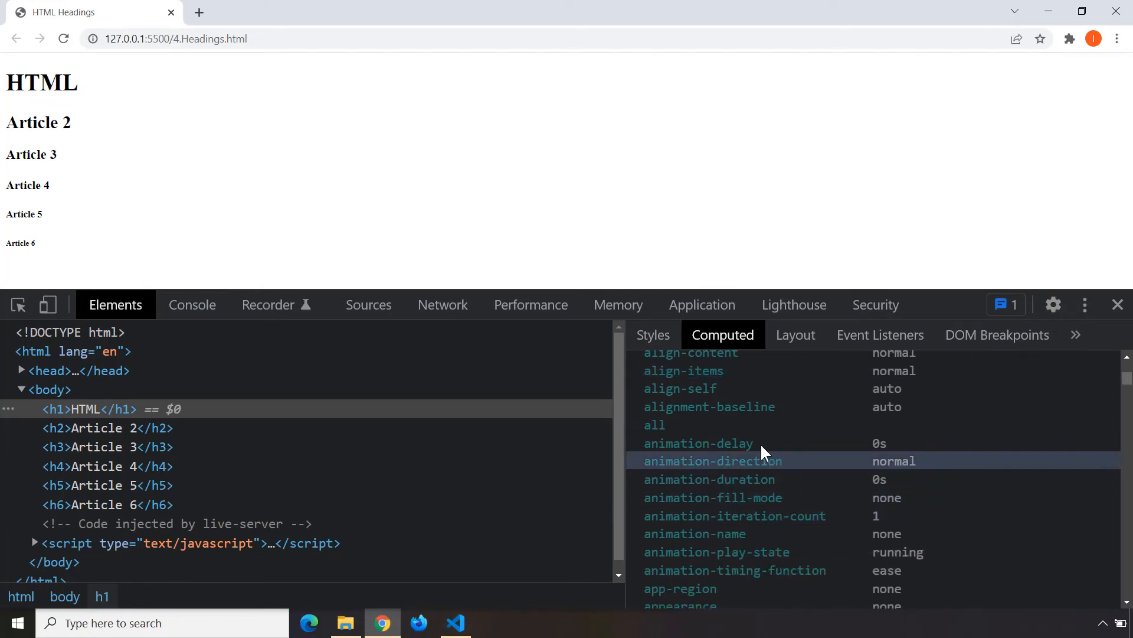
{"action": "scroll", "scroll_direction": "down", "scroll_amount": 3}
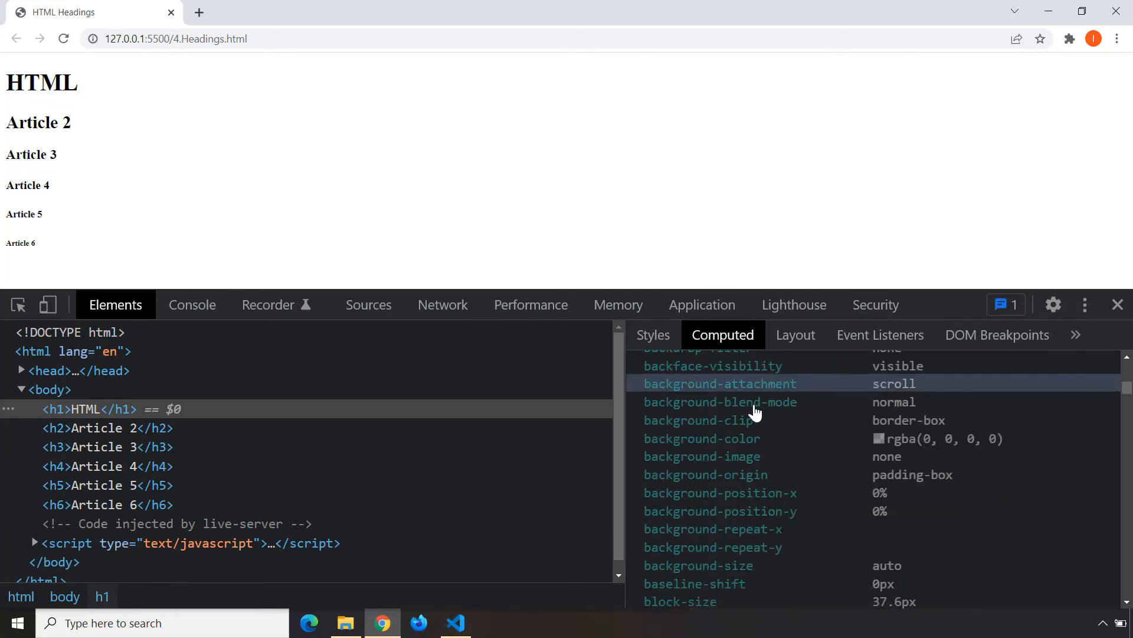
{"action": "scroll", "scroll_direction": "down", "scroll_amount": 3}
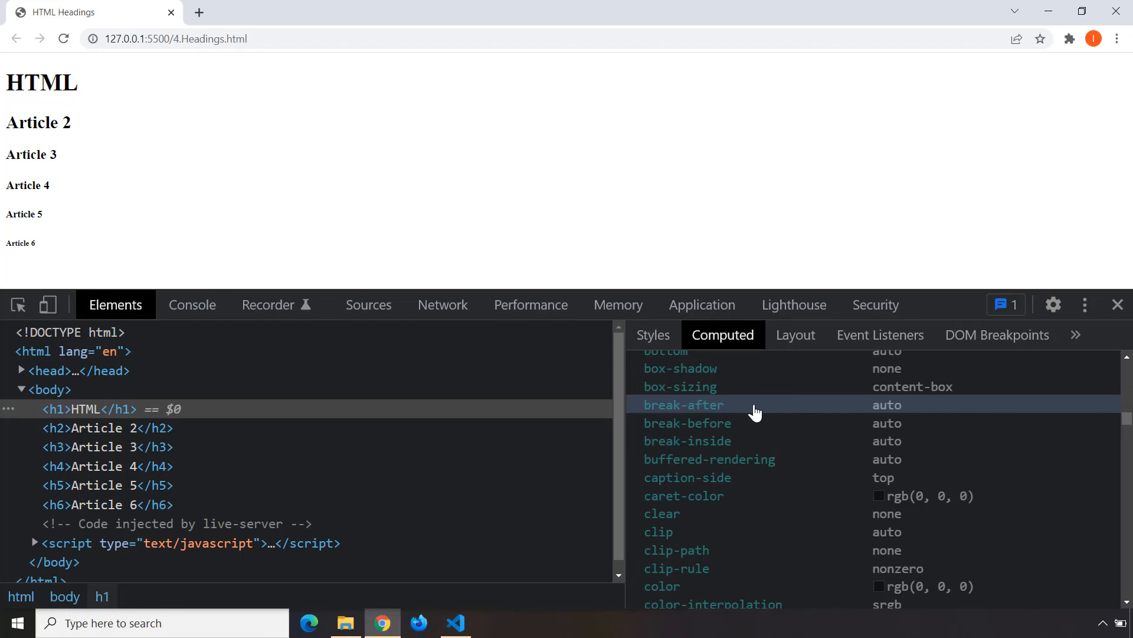
{"action": "scroll", "scroll_direction": "down", "scroll_amount": 3}
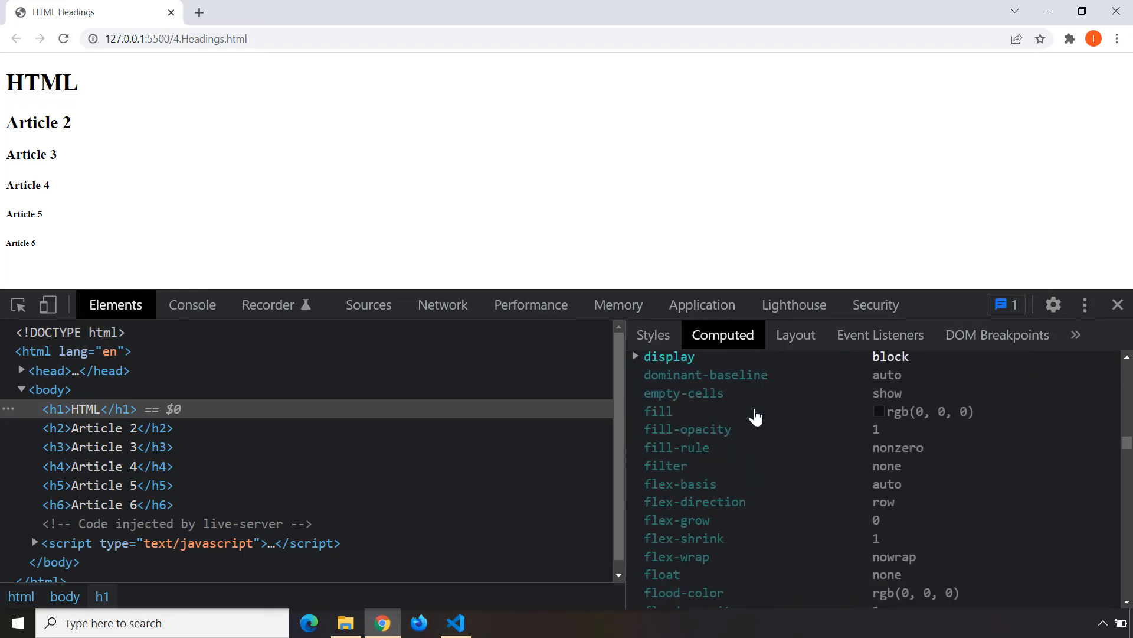
{"action": "scroll", "scroll_direction": "down", "scroll_amount": 3}
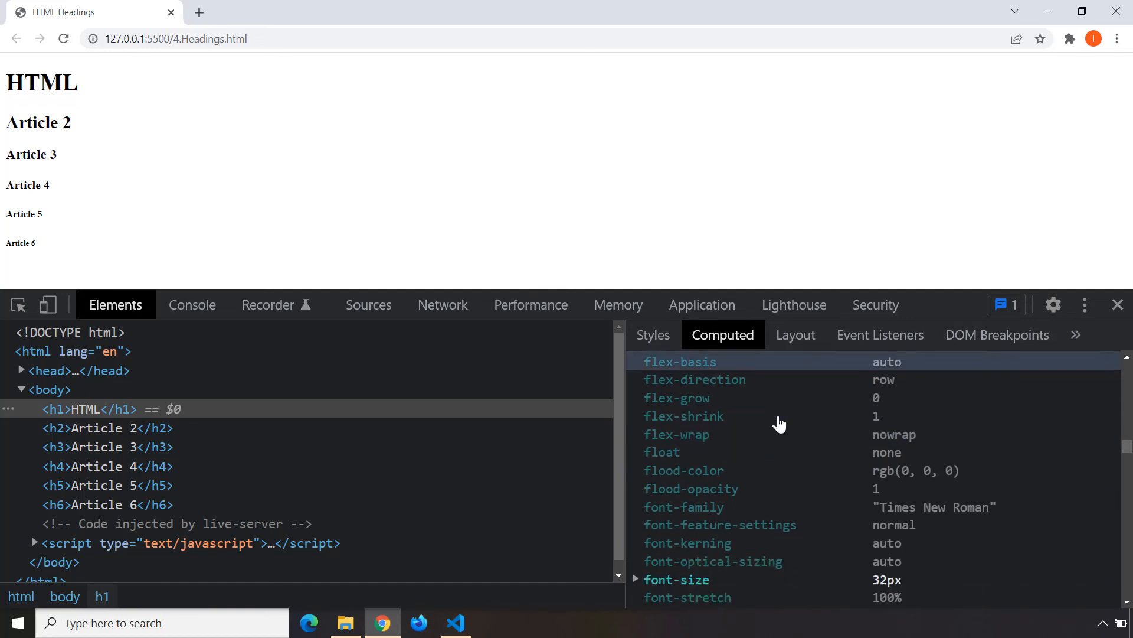
{"action": "scroll", "scroll_direction": "down", "scroll_amount": 3}
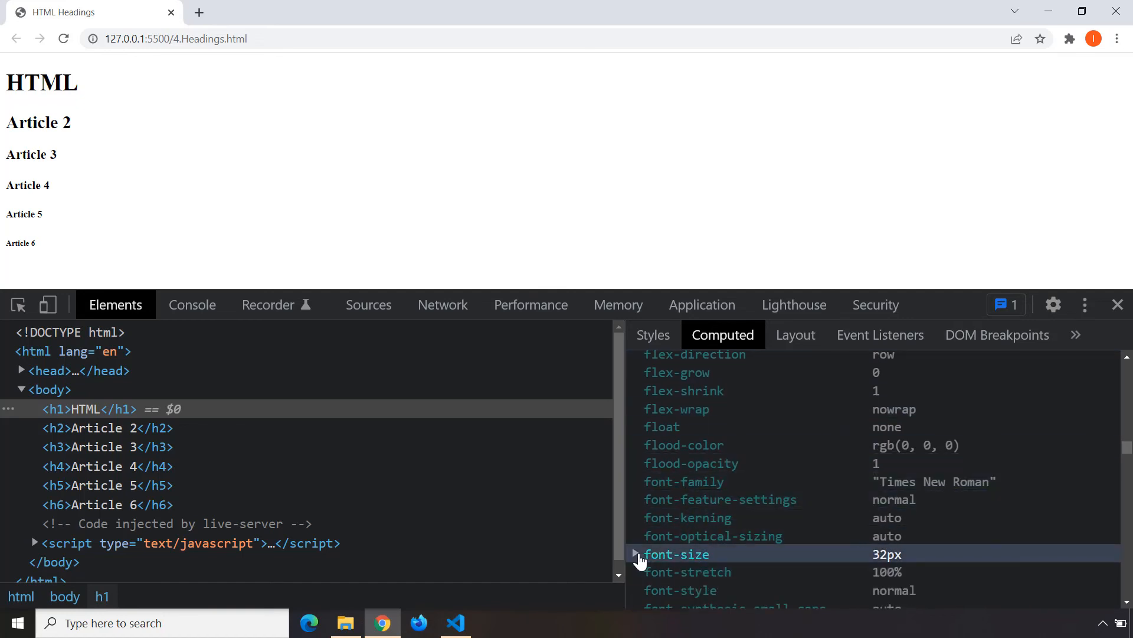
{"action": "left_click", "coordinate": [638, 554]}
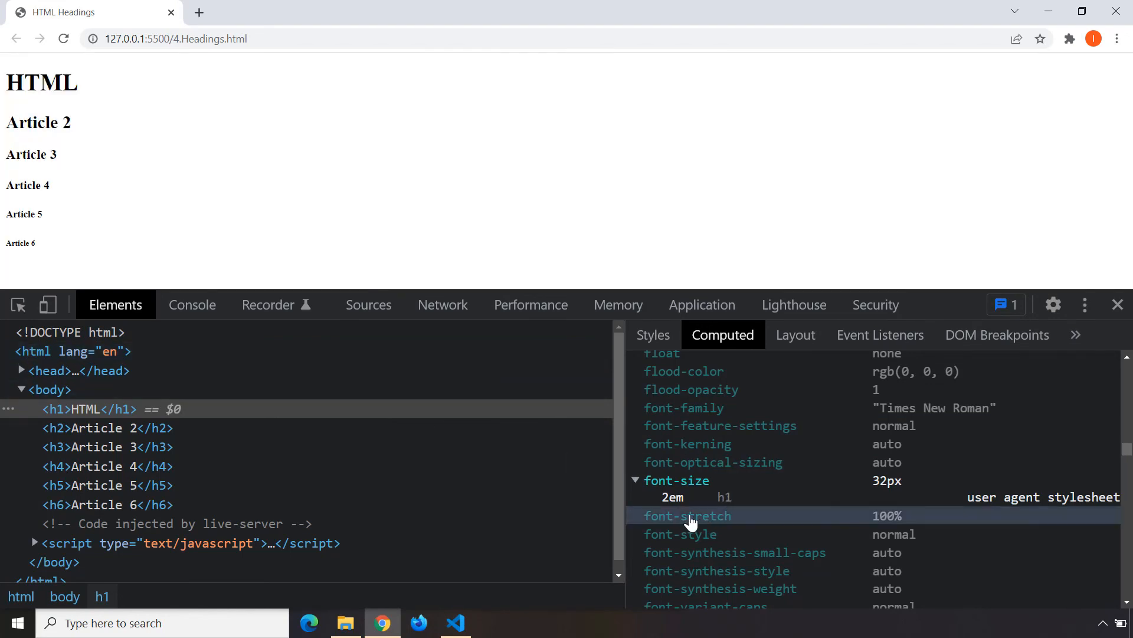
{"action": "mouse_move", "coordinate": [672, 497]}
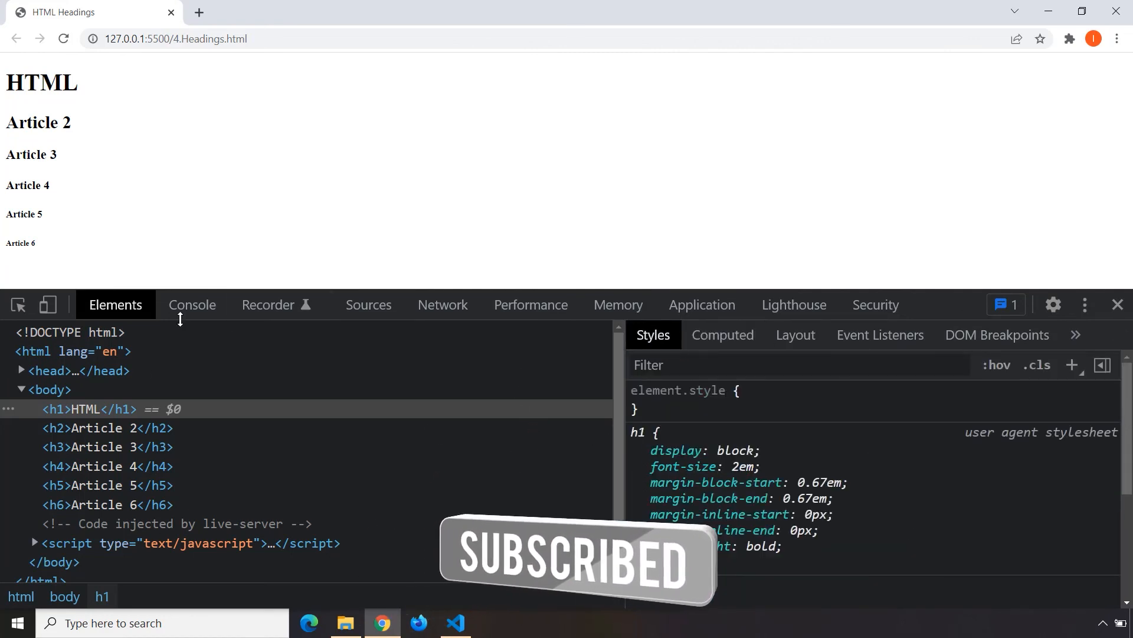
{"action": "mouse_move", "coordinate": [109, 505]}
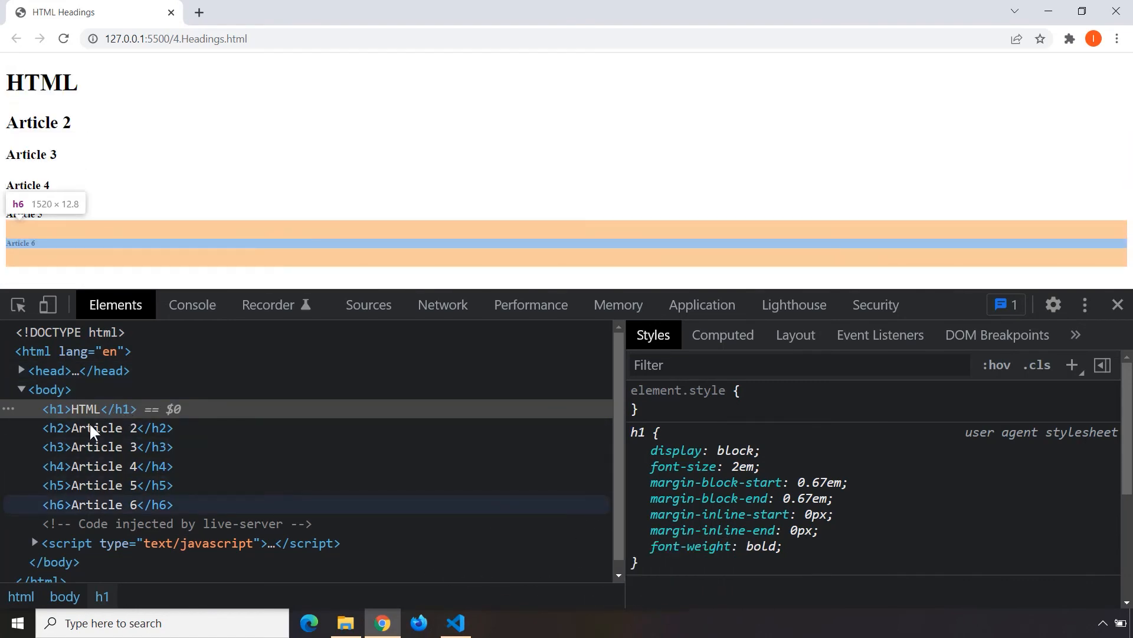
{"action": "mouse_move", "coordinate": [38, 88]}
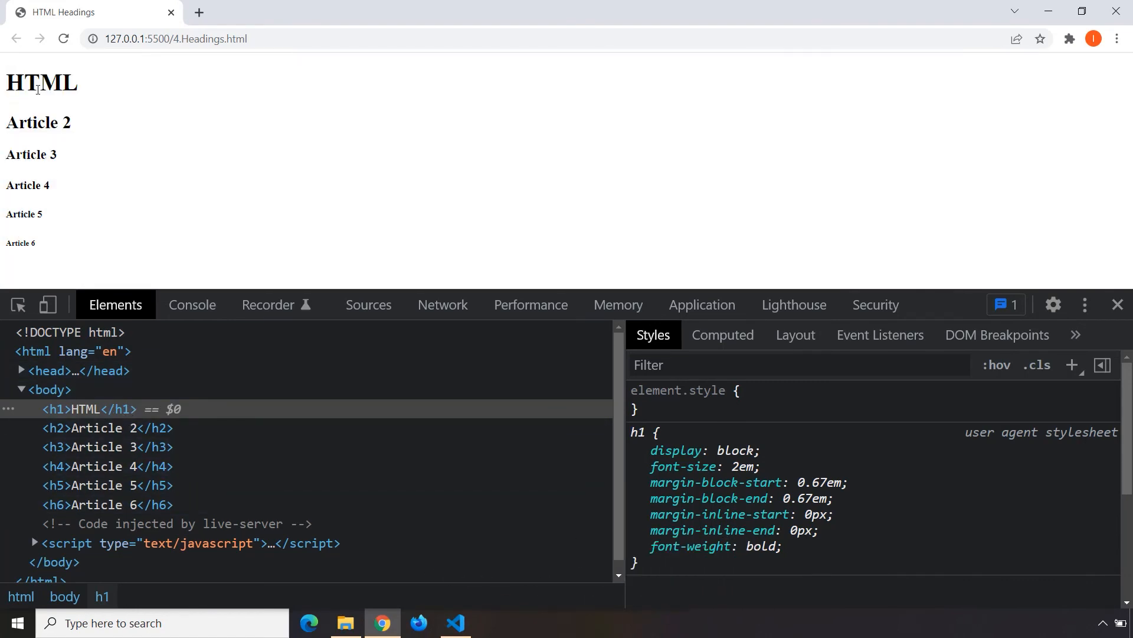